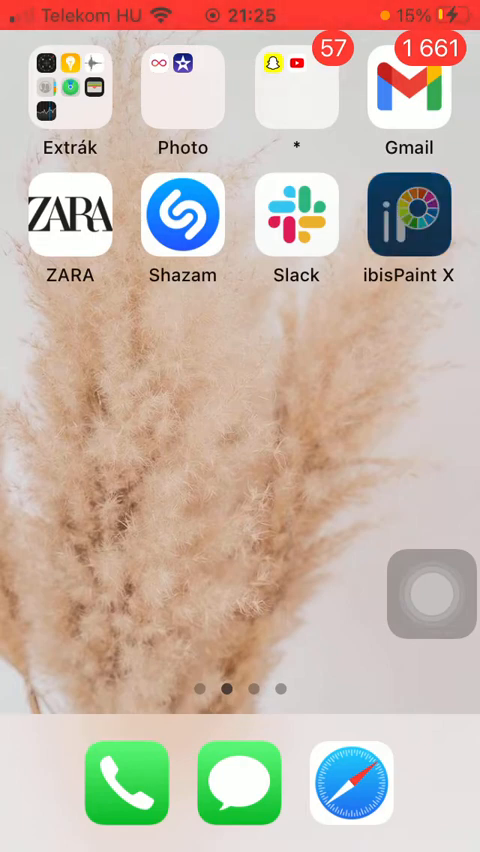
- Launch ibisPaint X from its Home Screen icon
click(408, 213)
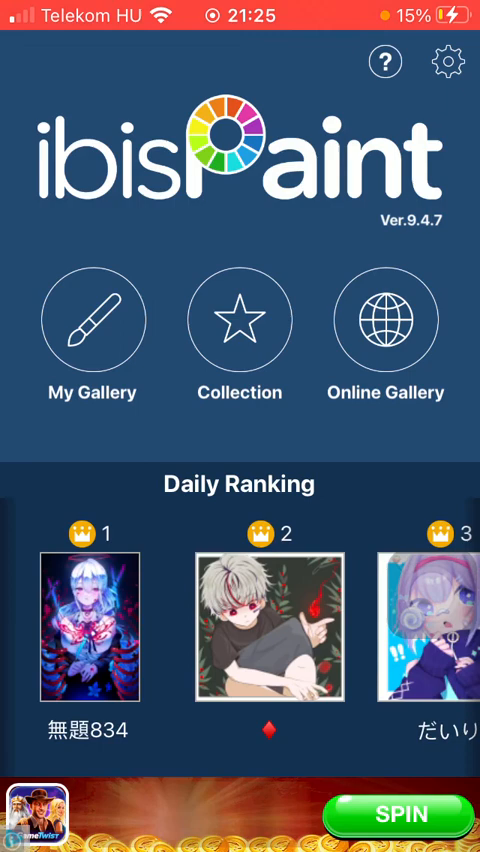
- Open My Gallery and select the green stick-figure artwork Untitled4
click(92, 320)
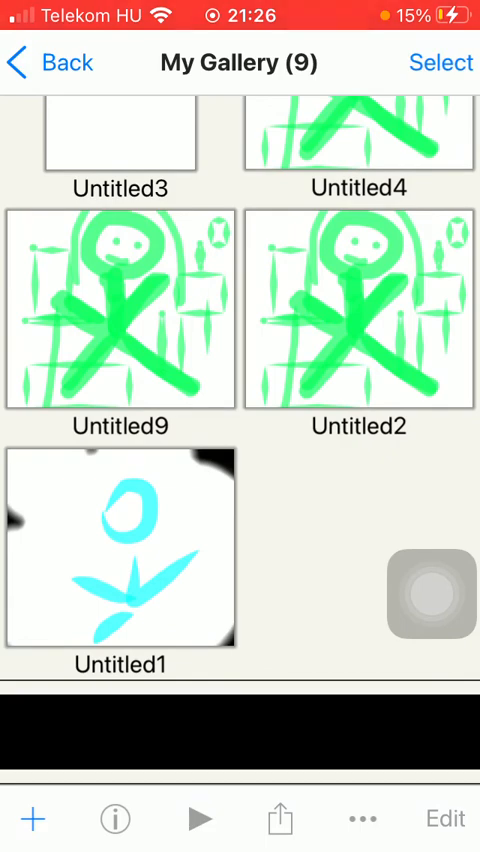
click(358, 145)
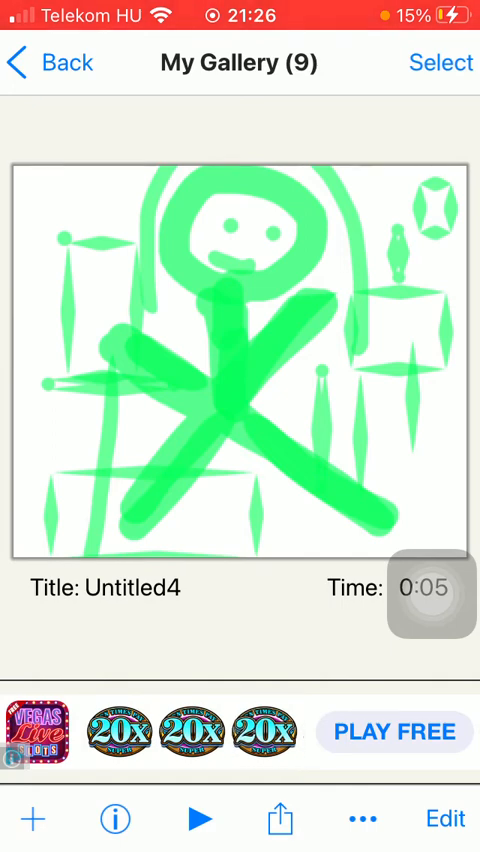
- Start Untitled4's time-lapse replay and restart playback from the beginning
click(196, 818)
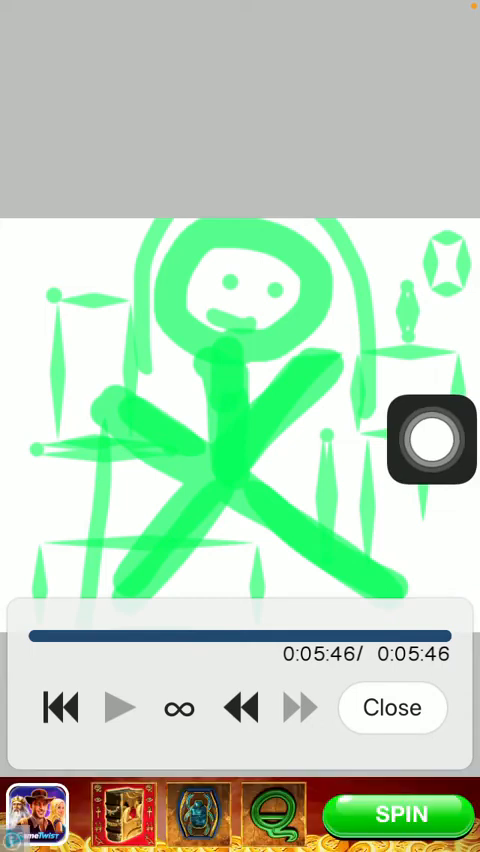
click(123, 707)
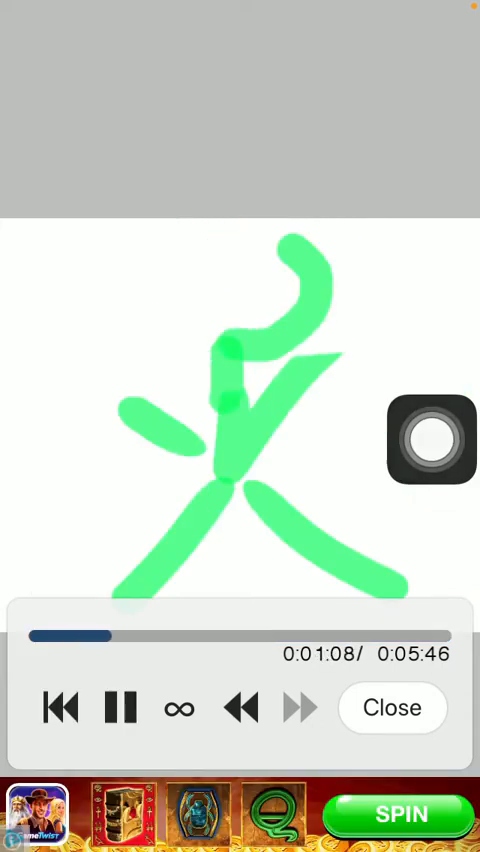